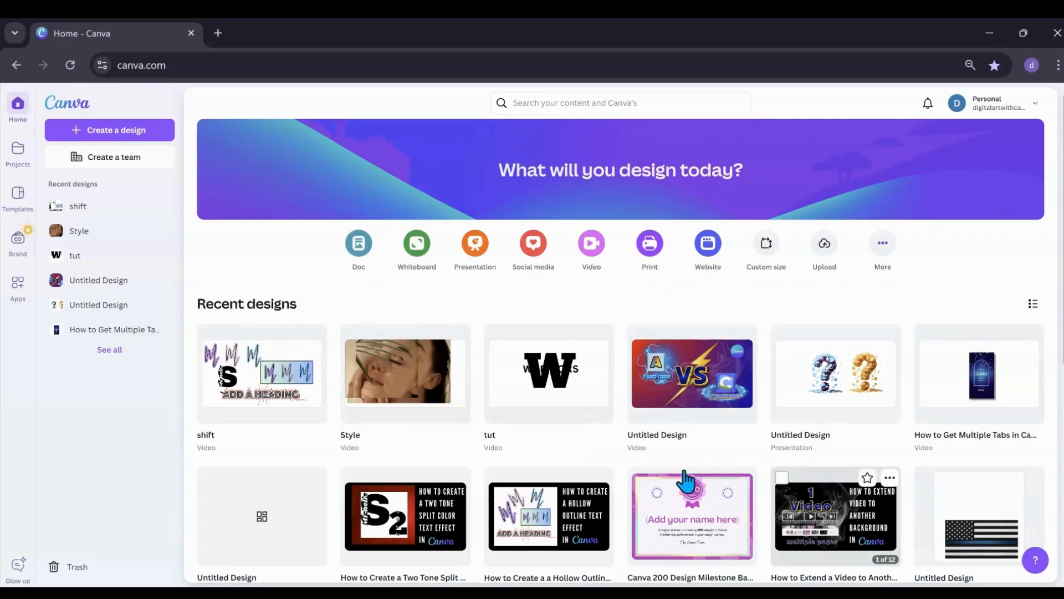
mouse_move(380, 386)
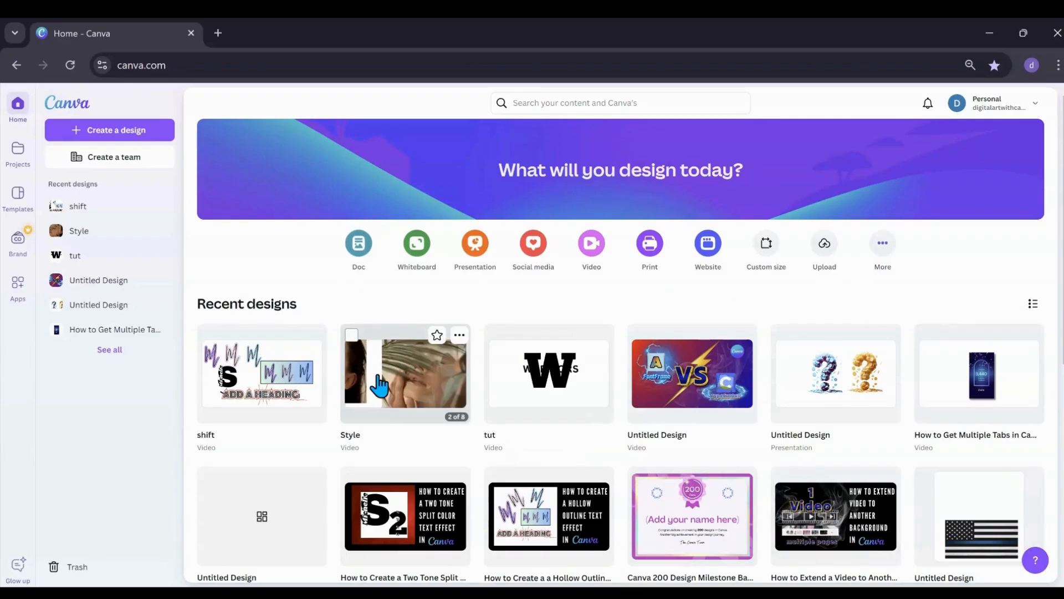
- Open the Style and tut designs, then return to the Canva home page
left_click(405, 373)
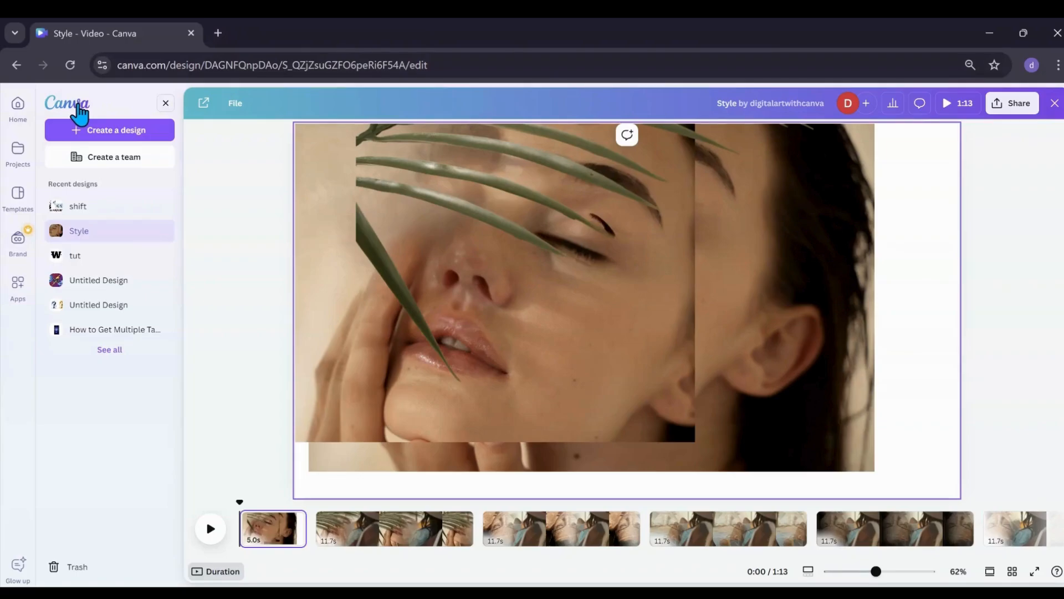
mouse_move(80, 271)
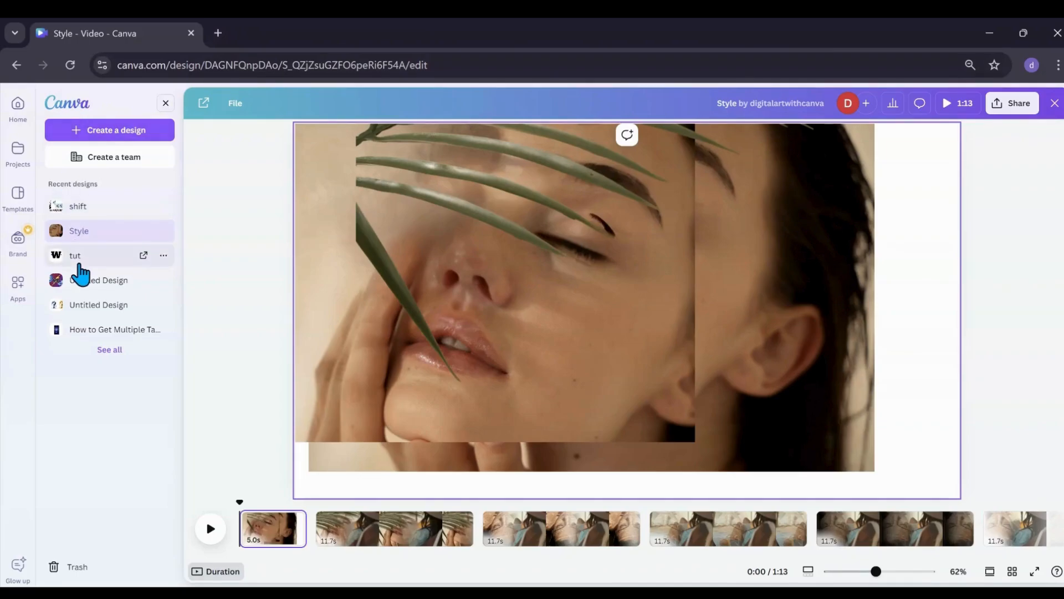
left_click(74, 255)
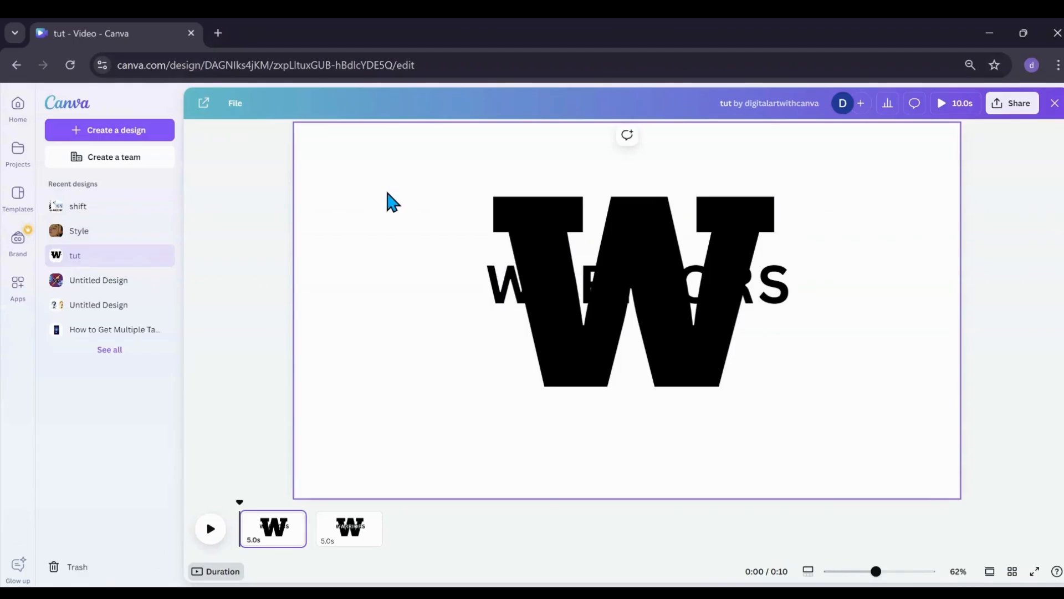
left_click(18, 107)
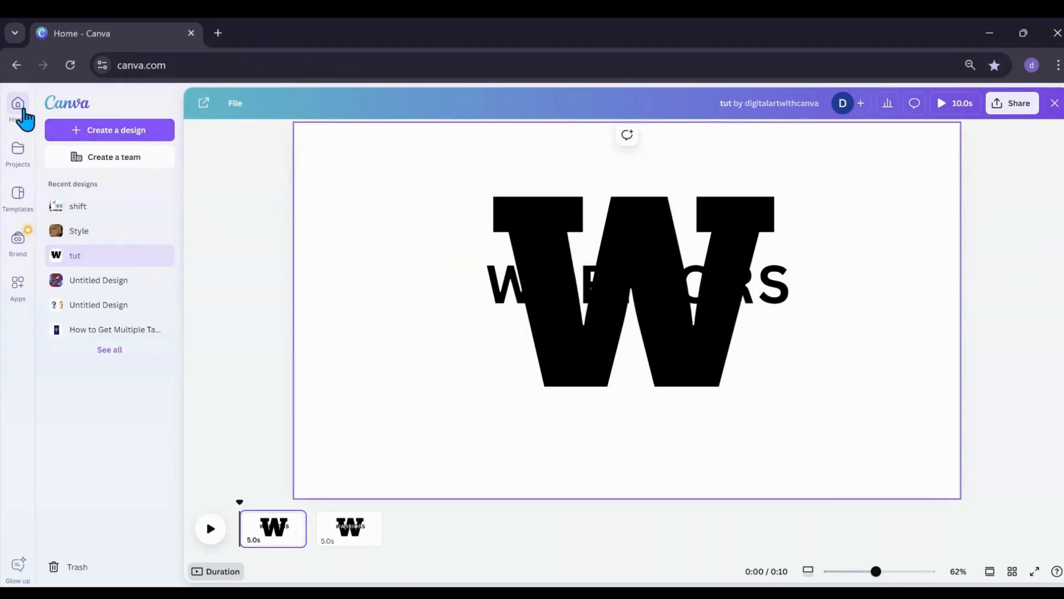
left_click(17, 109)
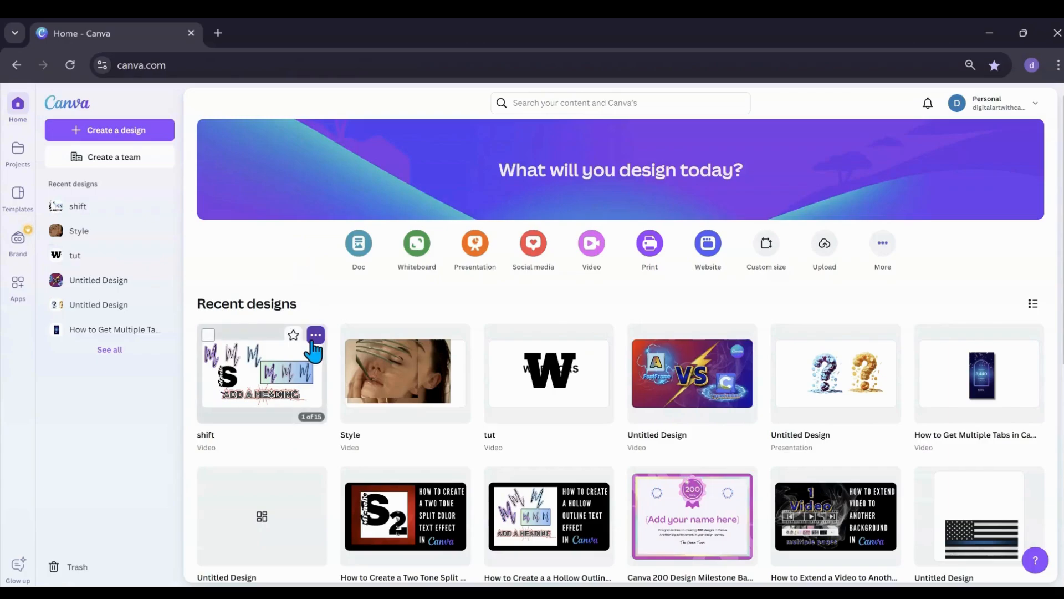
- Open the shift design in a new browser tab and return to the Home - Canva tab
left_click(316, 335)
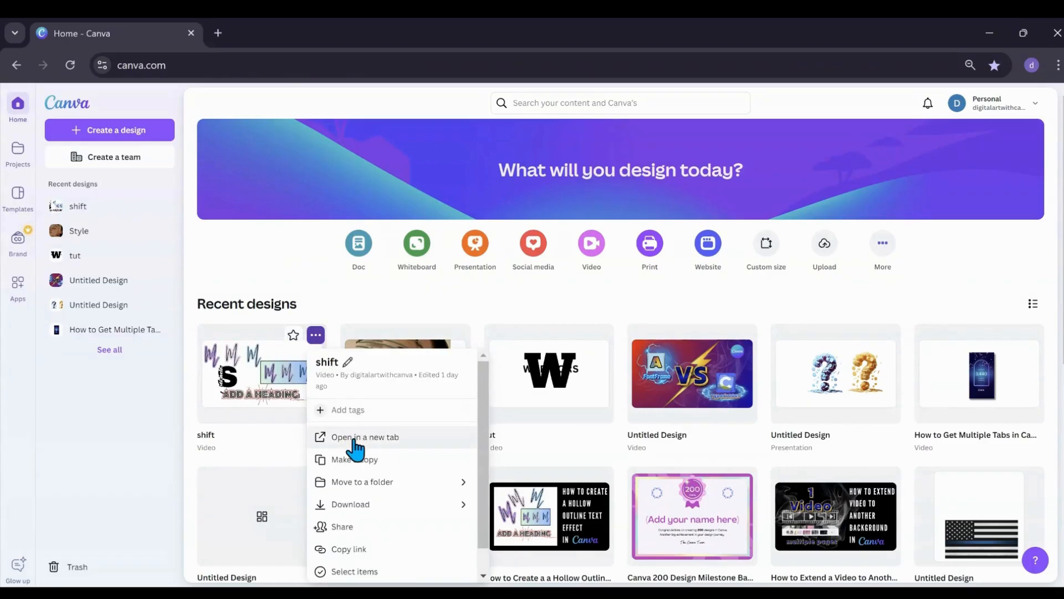
left_click(364, 437)
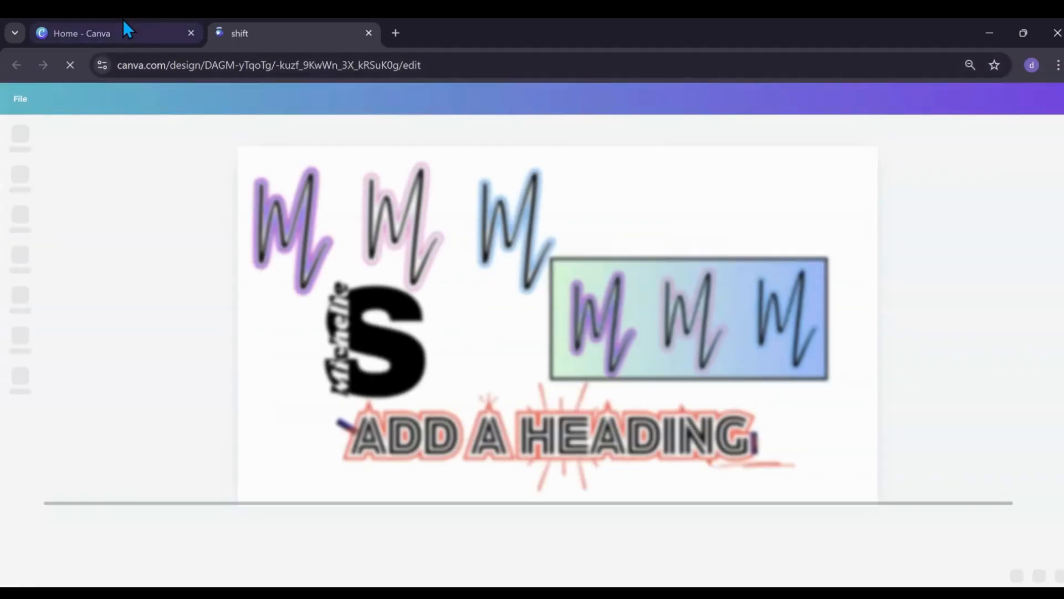
left_click(80, 32)
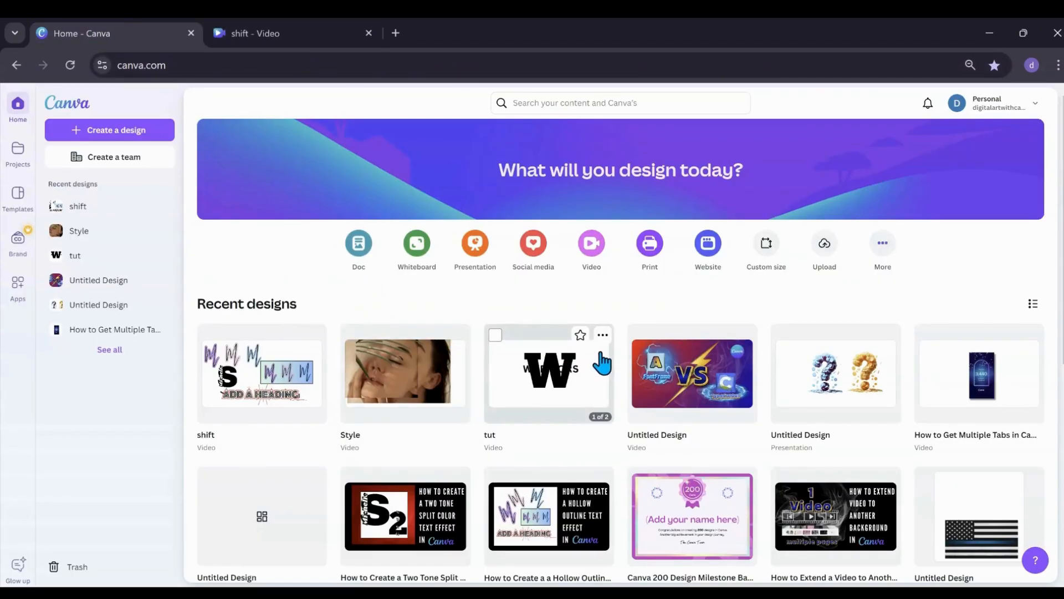
- Open the Style design in its own new tab from its ••• menu, then return to Home
left_click(602, 335)
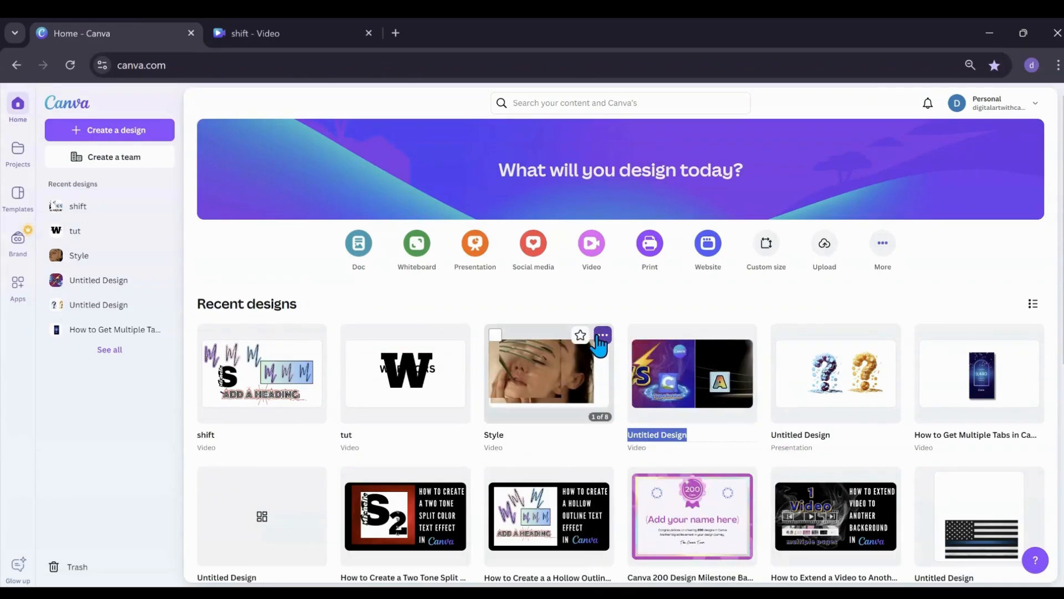
left_click(602, 334)
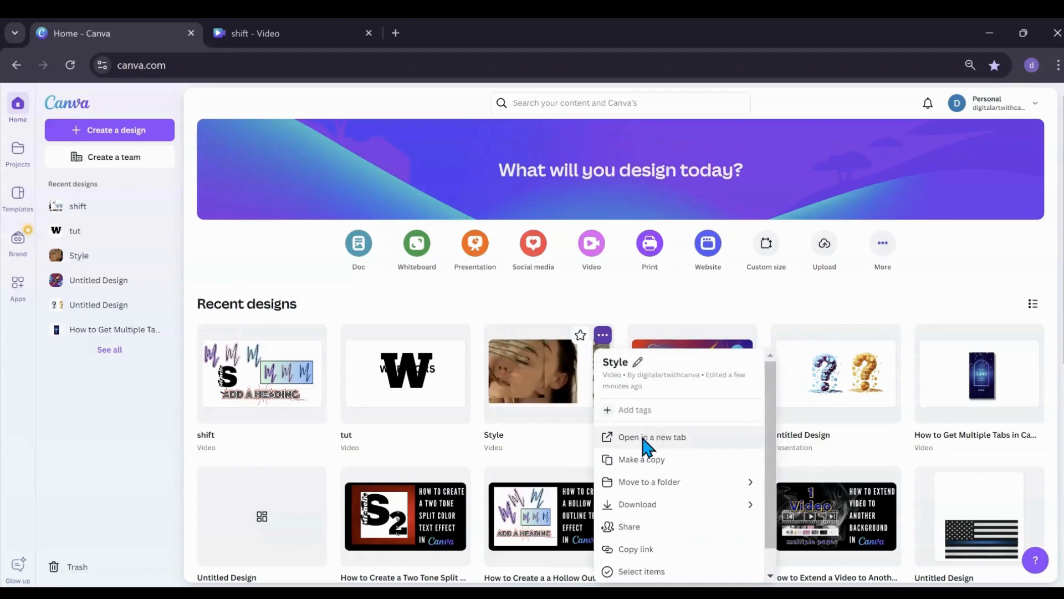
left_click(652, 436)
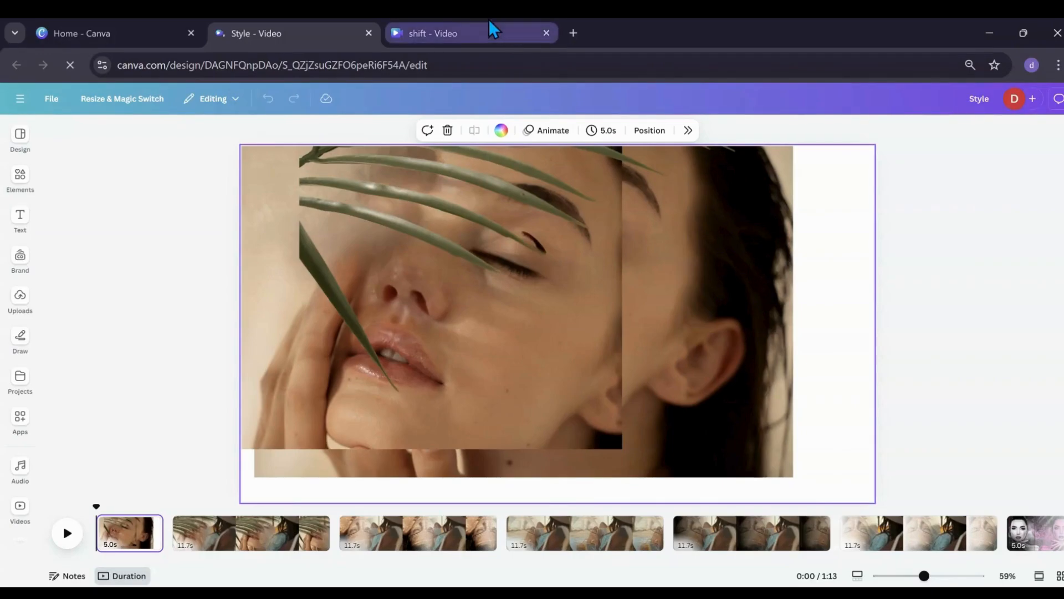
left_click(114, 32)
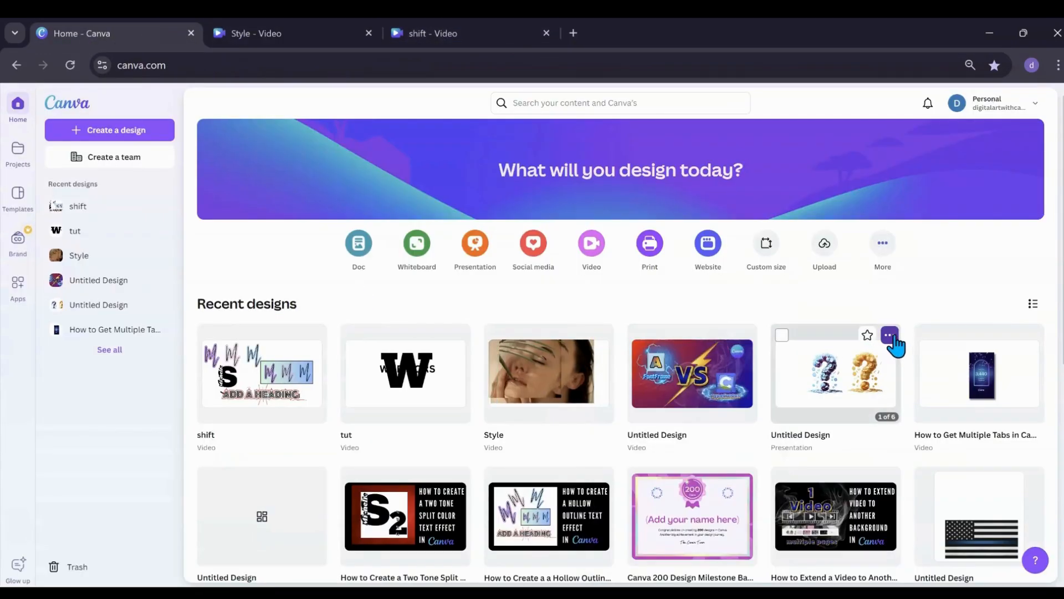
- Open the Untitled Design presentation in a new tab, revisit Home, then view the presentation tab
left_click(836, 374)
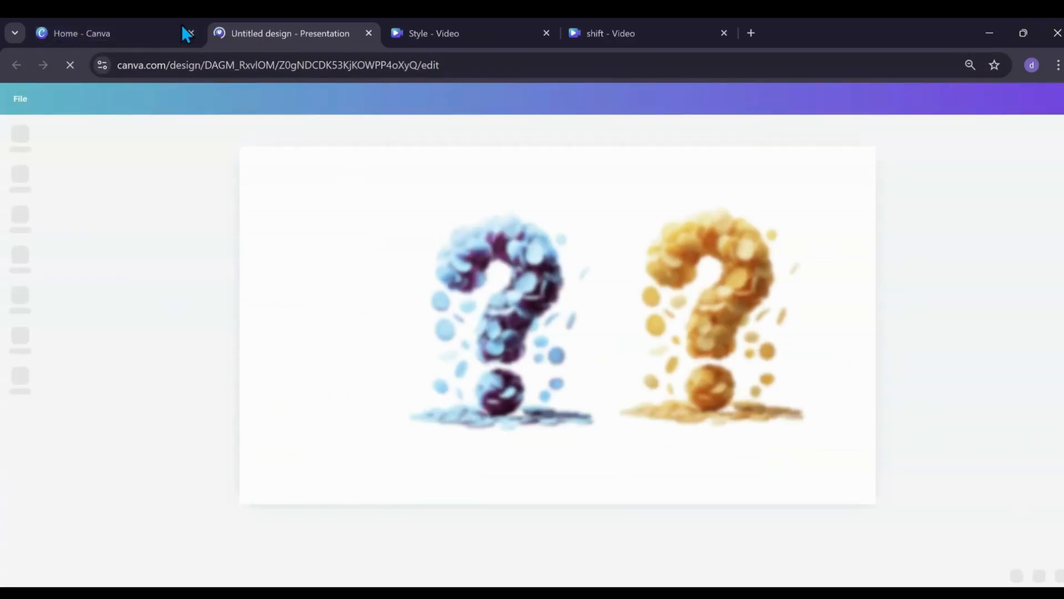
left_click(81, 32)
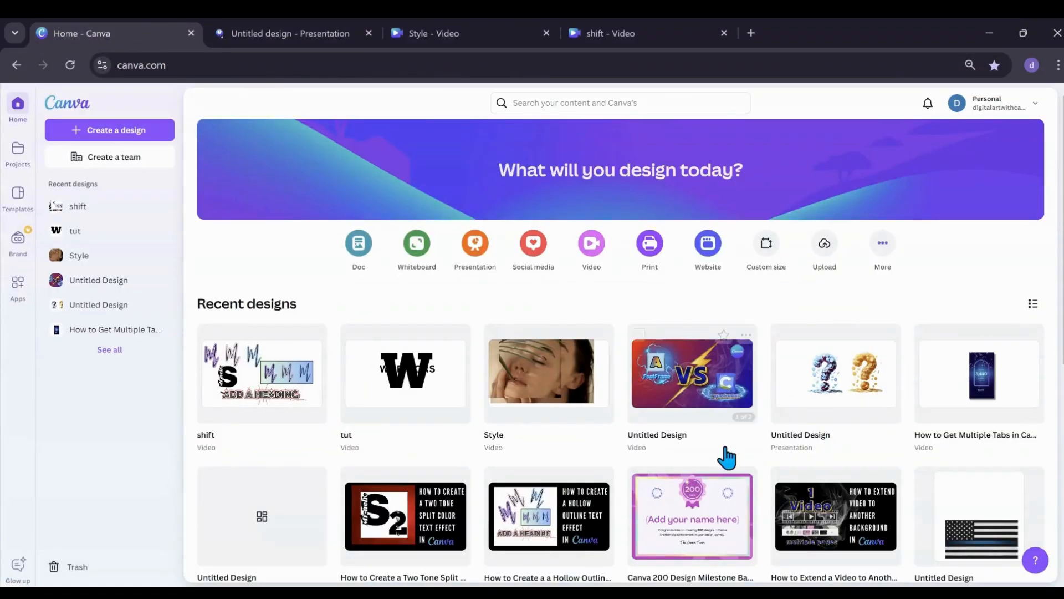
left_click(289, 32)
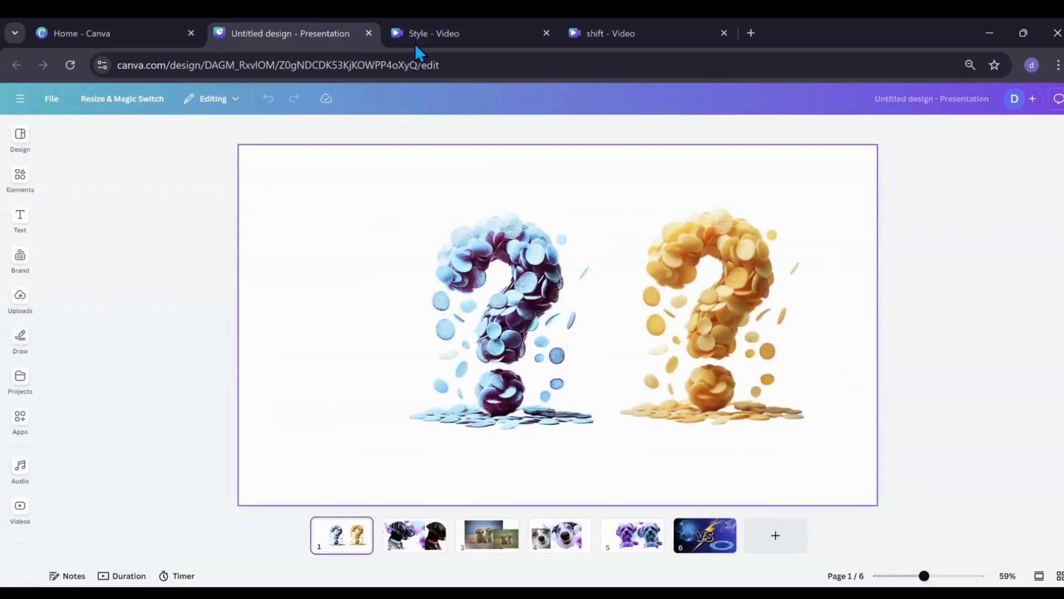
- Switch to the shift - Video browser tab to show the shift design
left_click(610, 33)
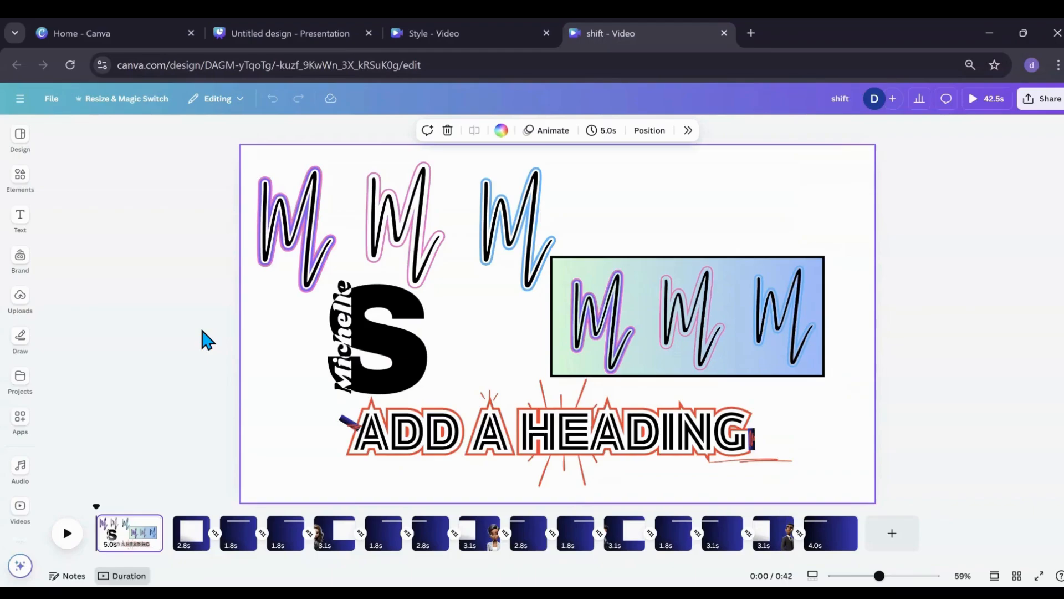
mouse_move(645, 580)
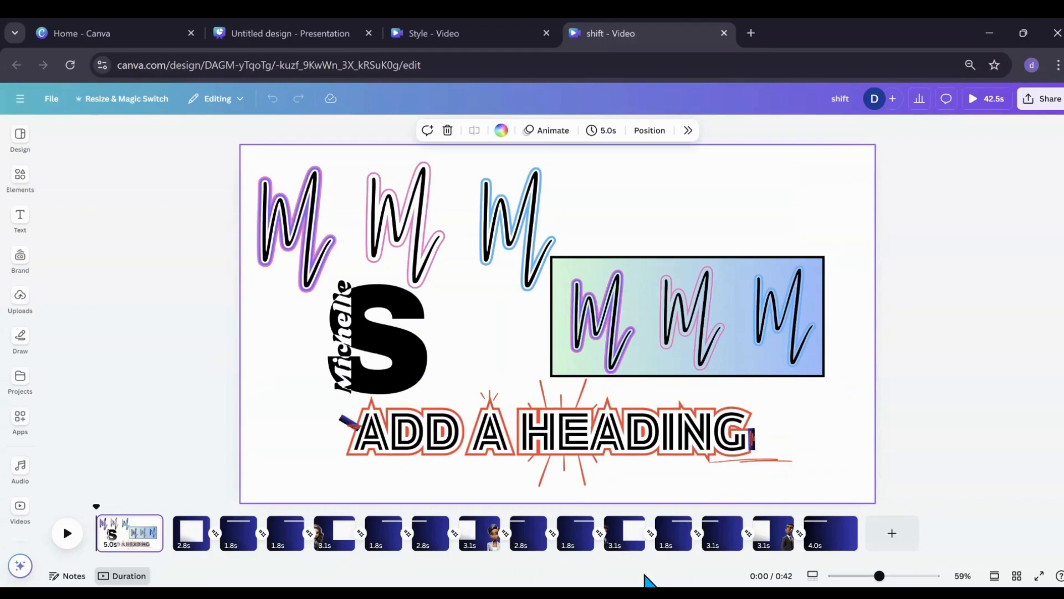